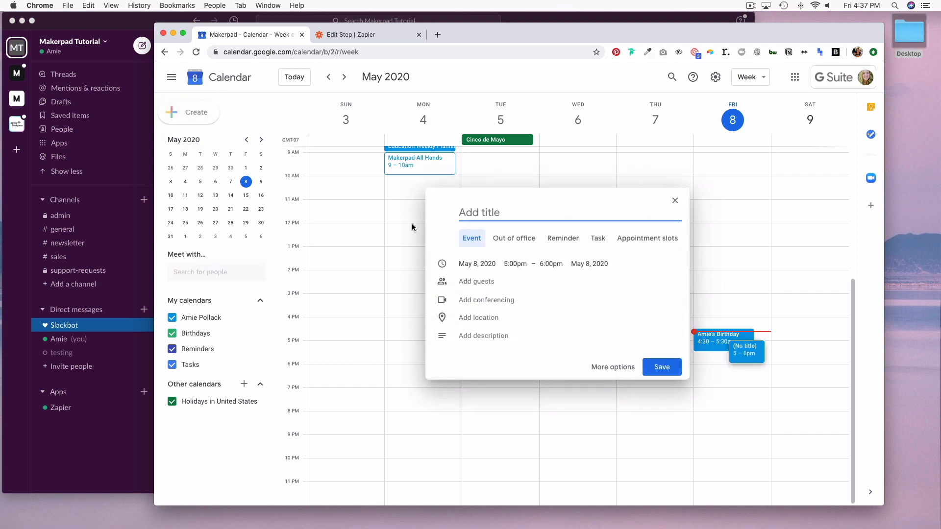
{"action": "type", "text": "Bi"}
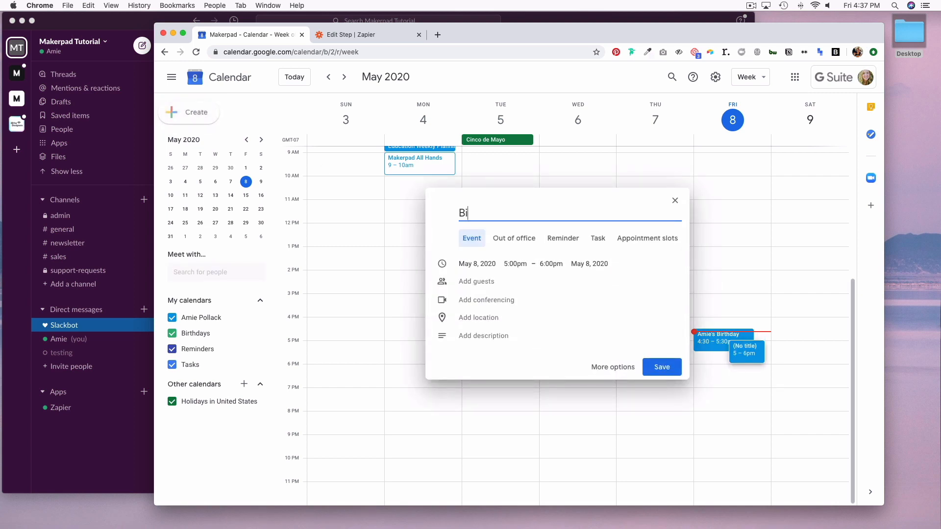
{"action": "type", "text": "rthday"}
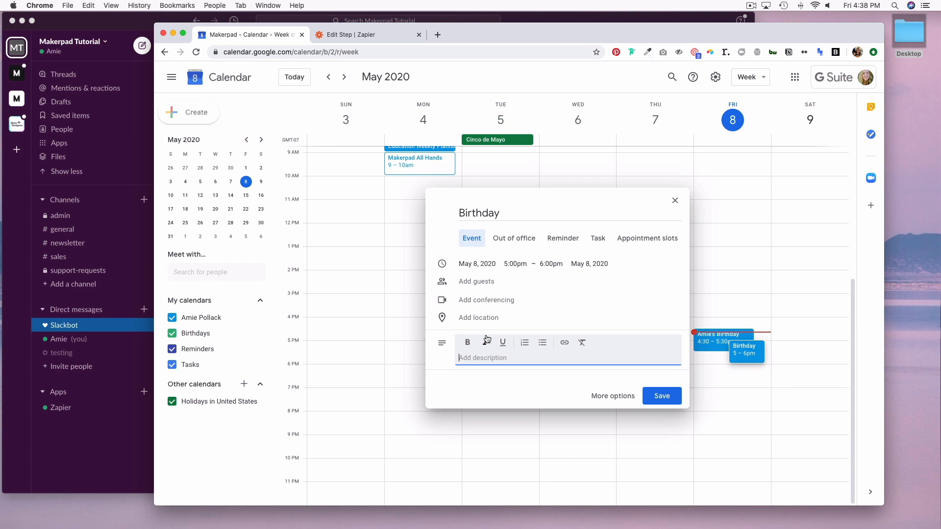
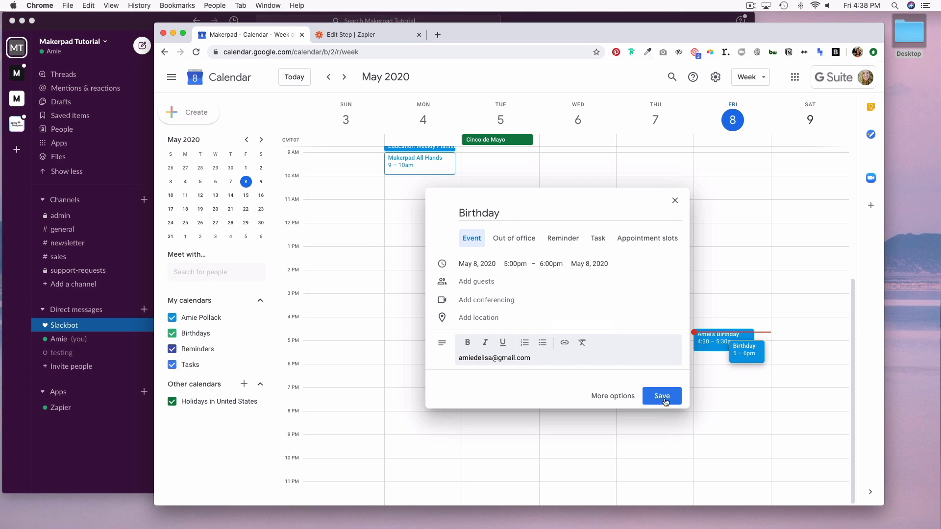
{"action": "left_click", "coordinate": [661, 396]}
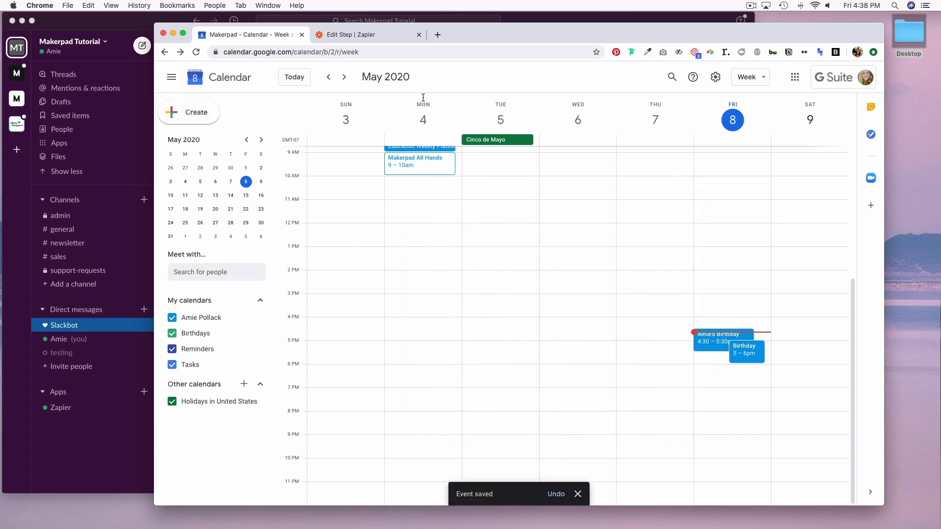
Set a Google Calendar Event Start trigger 16 minutes before 'Birthday' events, then test it.
{"action": "left_click", "coordinate": [367, 34]}
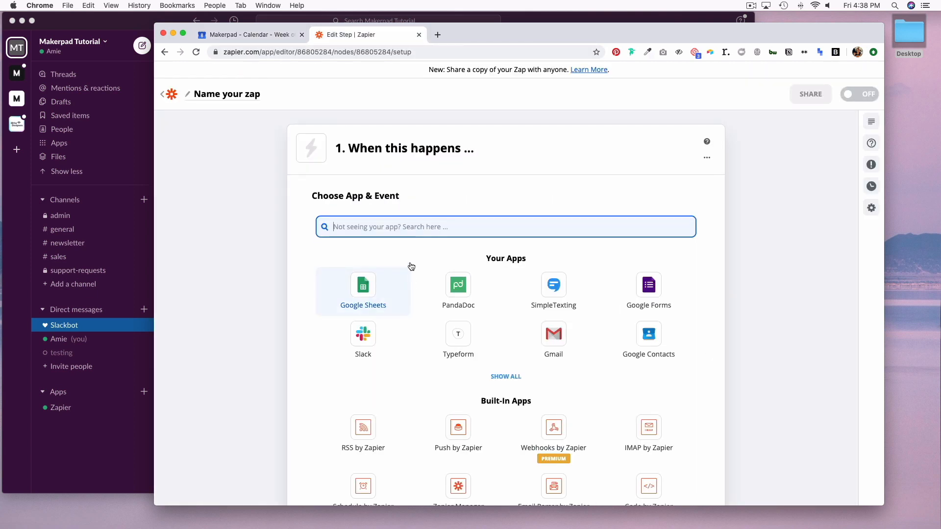
{"action": "mouse_move", "coordinate": [506, 227]}
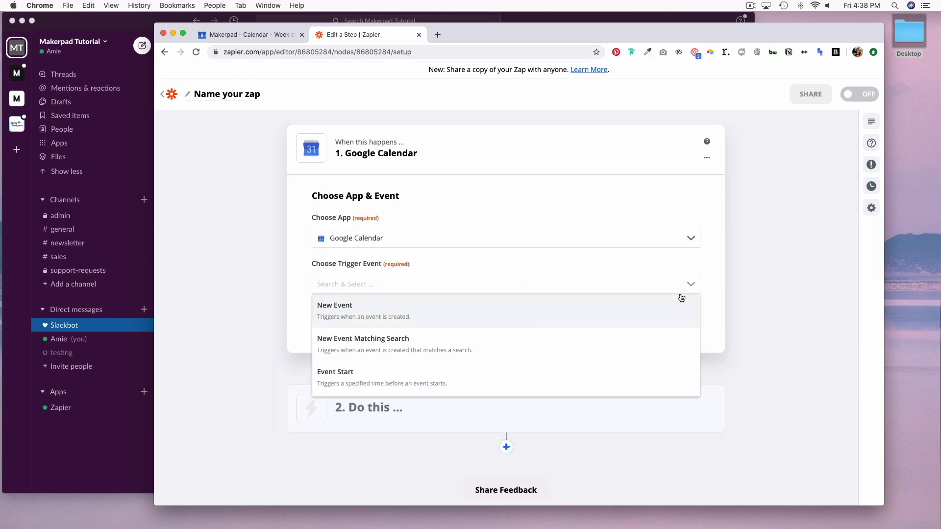
{"action": "mouse_move", "coordinate": [606, 380]}
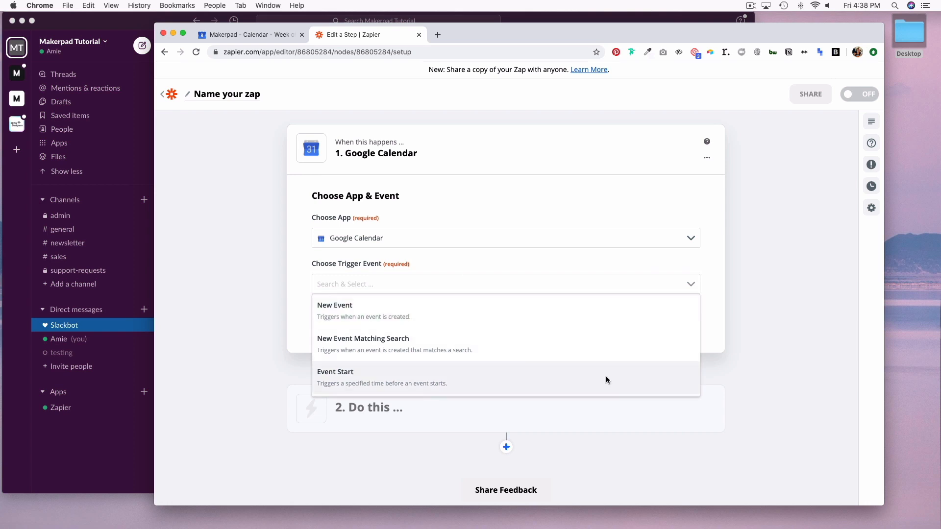
{"action": "left_click", "coordinate": [336, 372]}
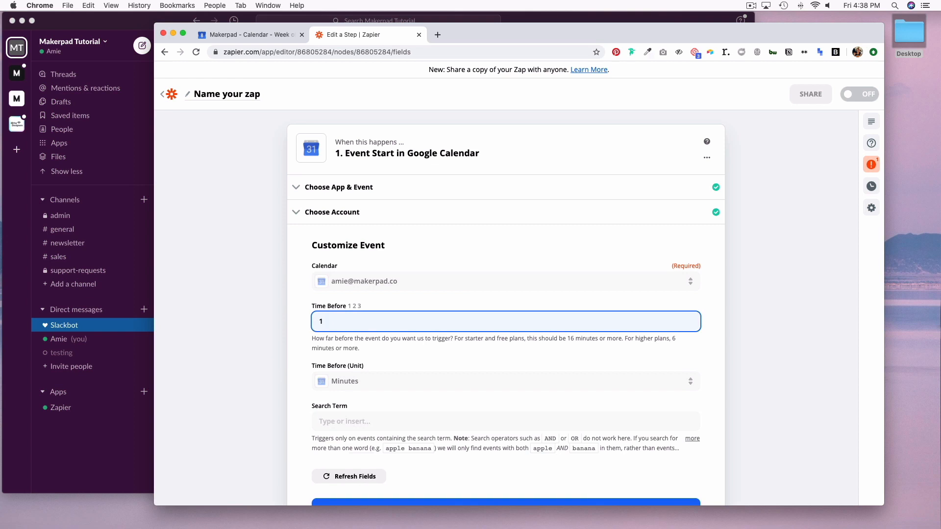
{"action": "type", "text": "16"}
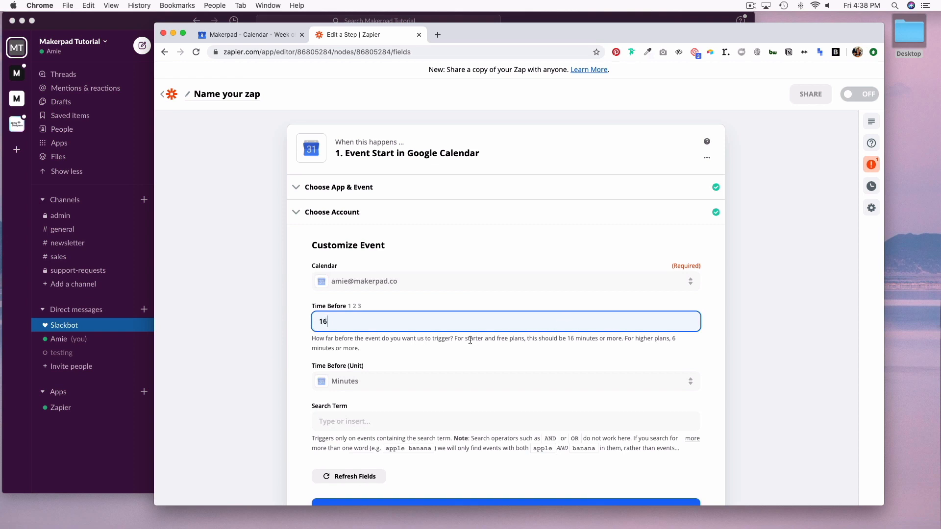
{"action": "mouse_move", "coordinate": [422, 384]}
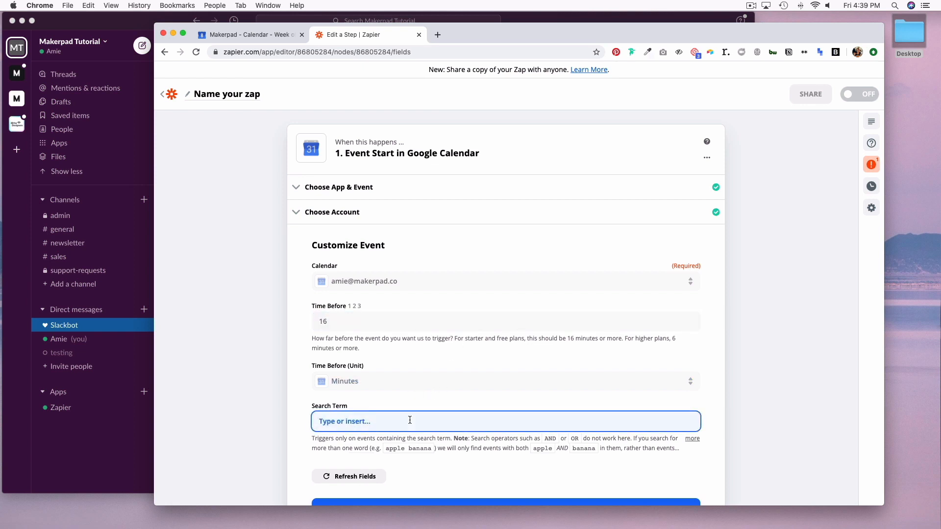
{"action": "type", "text": "Birthday"}
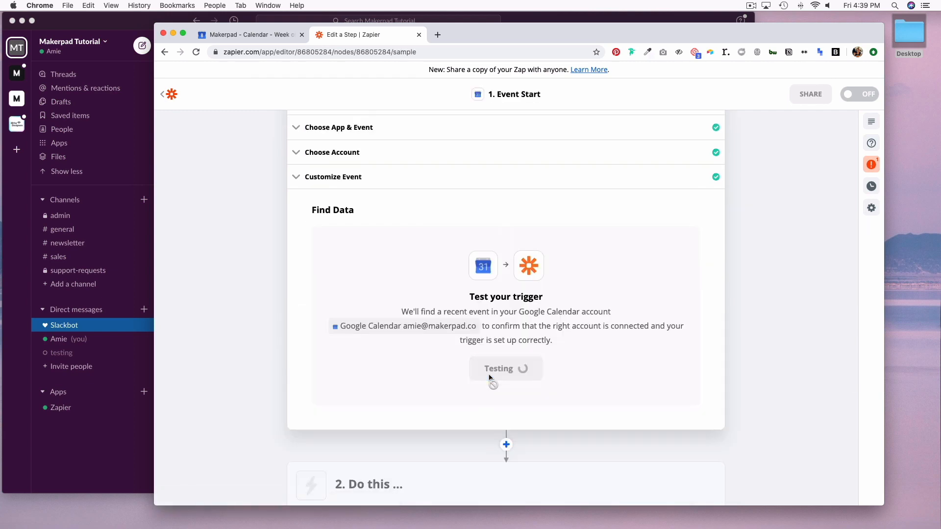
{"action": "left_click", "coordinate": [505, 368]}
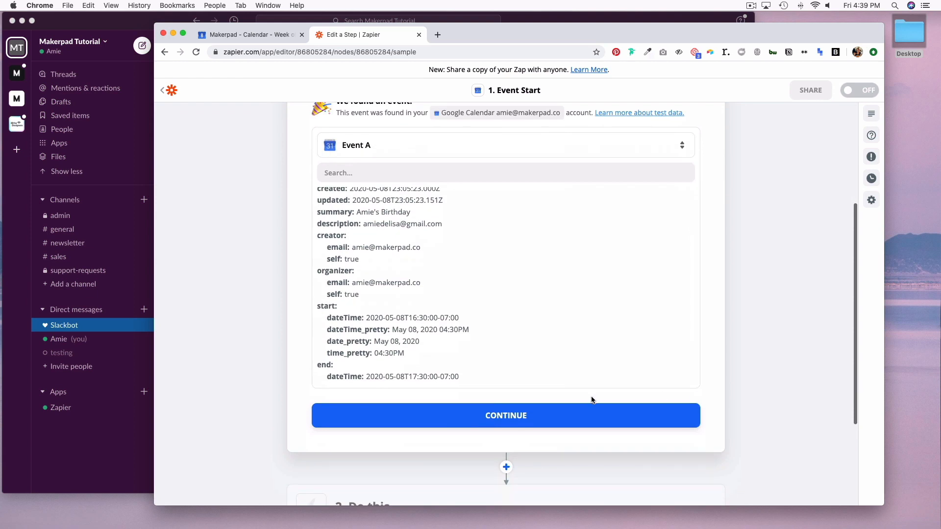
Add a Slack Find User by Email action that uses the event Description as Email.
{"action": "left_click", "coordinate": [506, 416]}
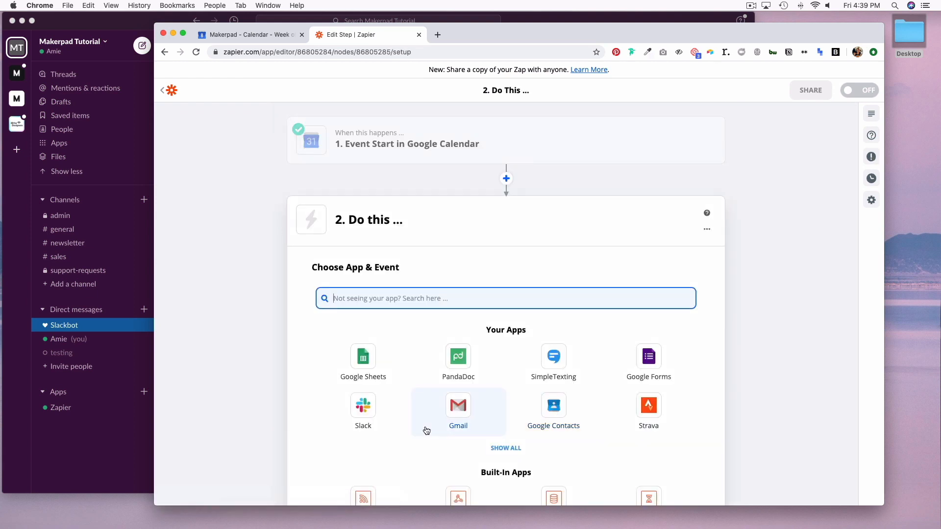
{"action": "mouse_move", "coordinate": [363, 405]}
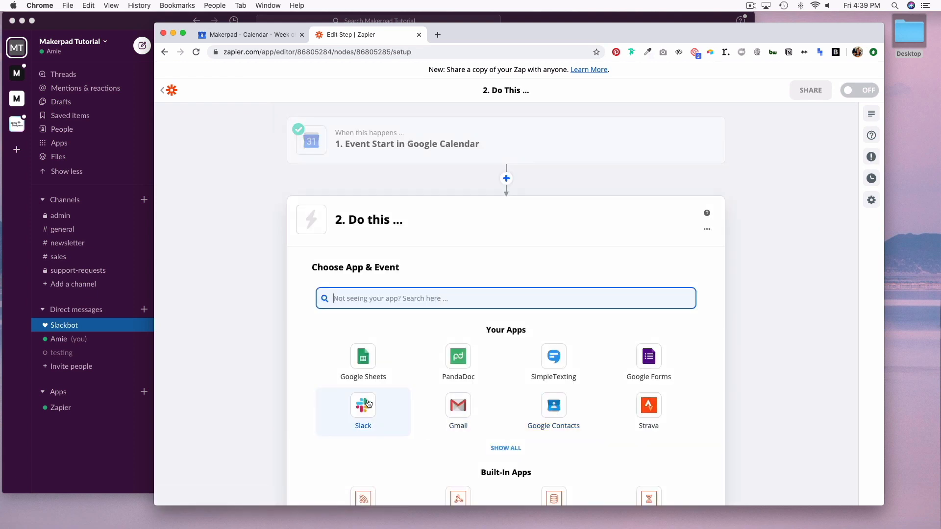
{"action": "left_click", "coordinate": [363, 412]}
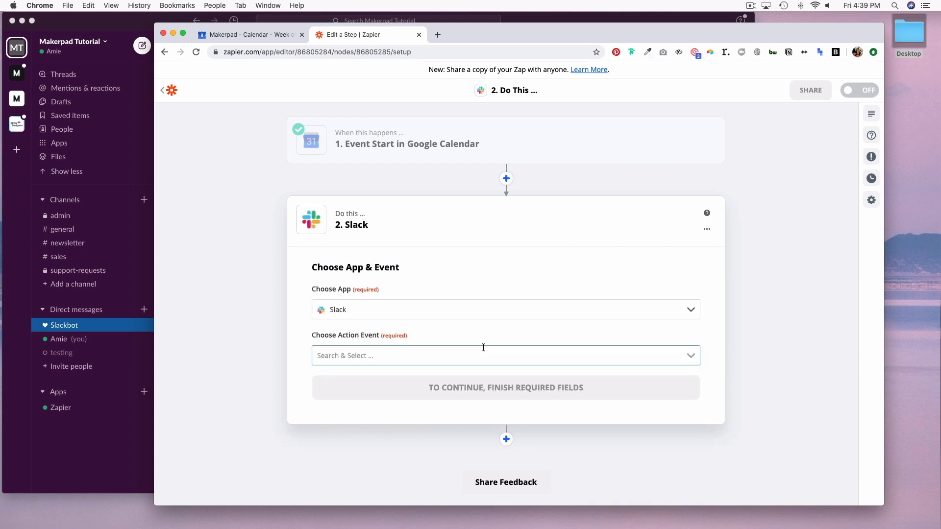
{"action": "left_click", "coordinate": [505, 355]}
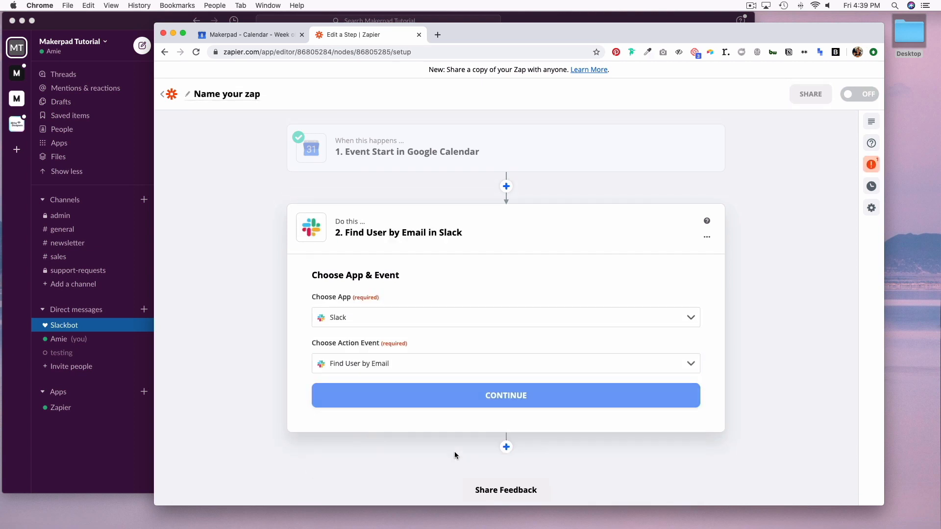
{"action": "left_click", "coordinate": [505, 395]}
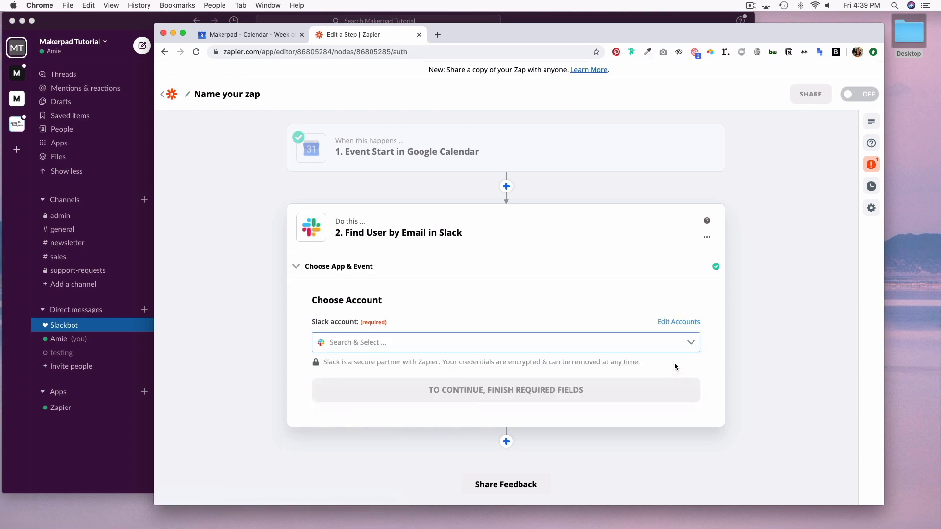
{"action": "left_click", "coordinate": [505, 342]}
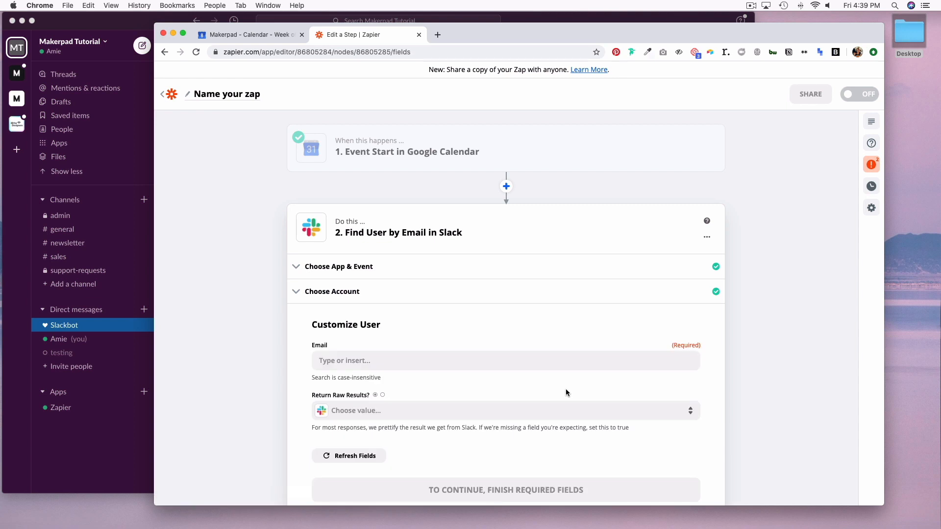
{"action": "left_click", "coordinate": [505, 361]}
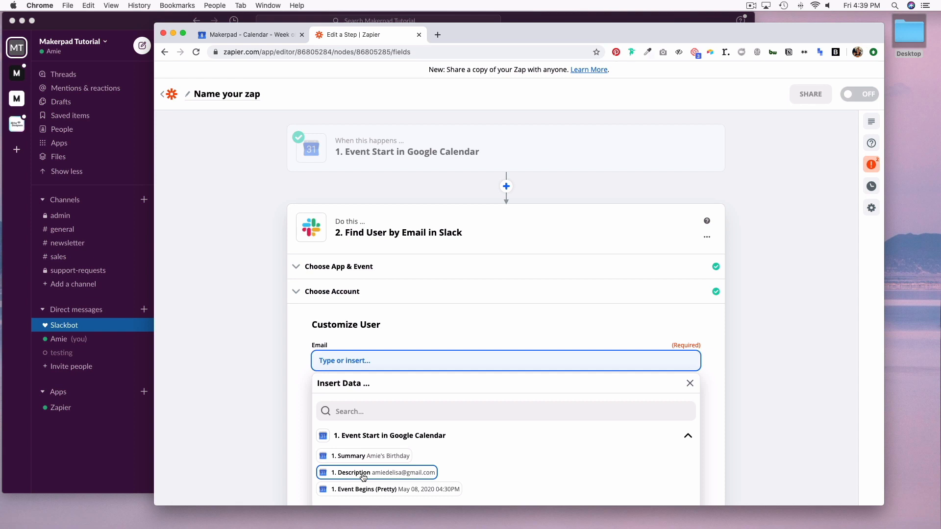
{"action": "left_click", "coordinate": [377, 473]}
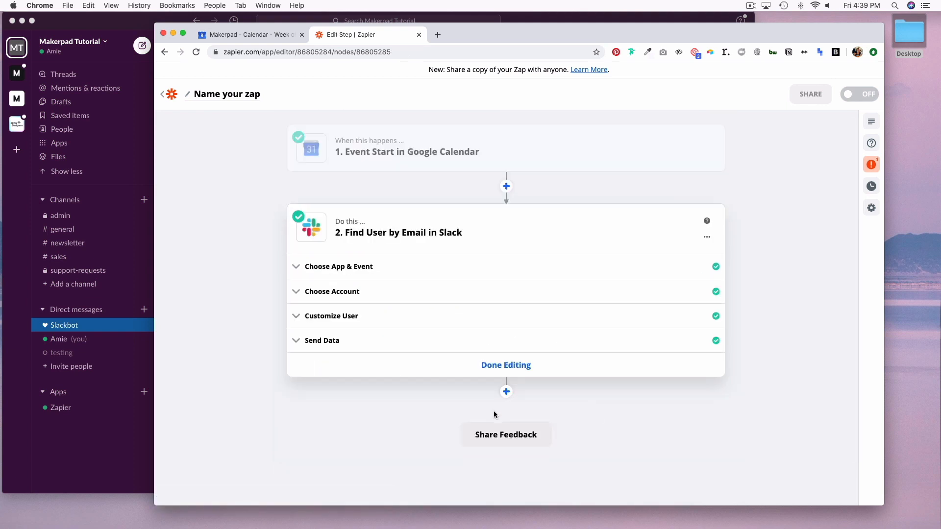
{"action": "left_click", "coordinate": [506, 391]}
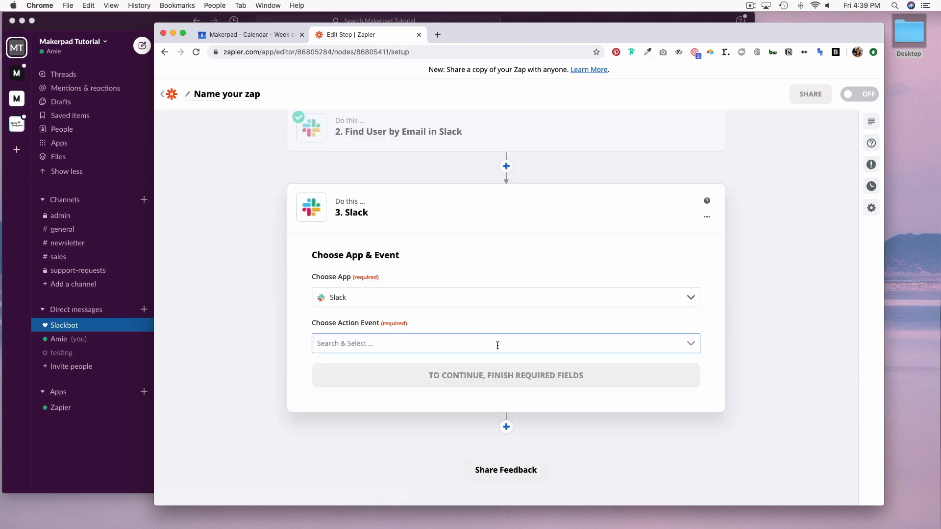
Choose Slack's Send Direct Message action with the connected Slack account.
{"action": "left_click", "coordinate": [498, 344]}
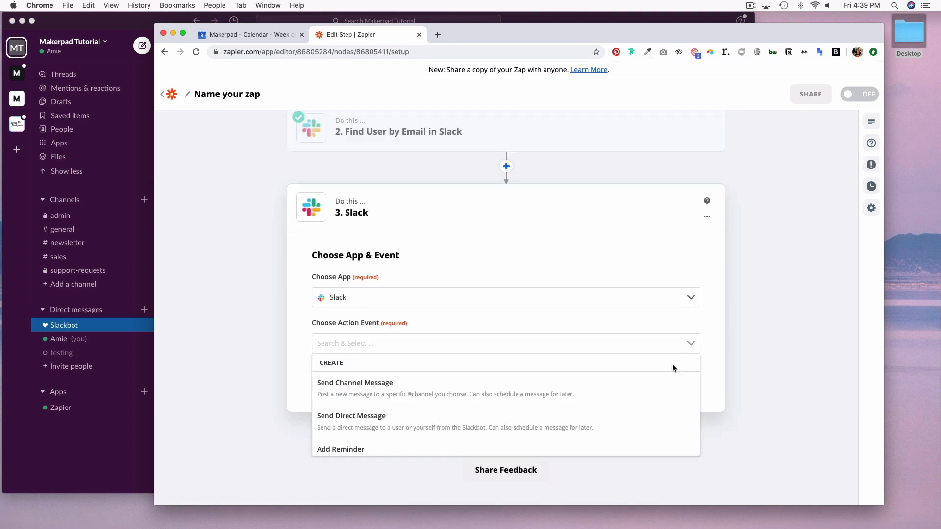
{"action": "left_click", "coordinate": [351, 416]}
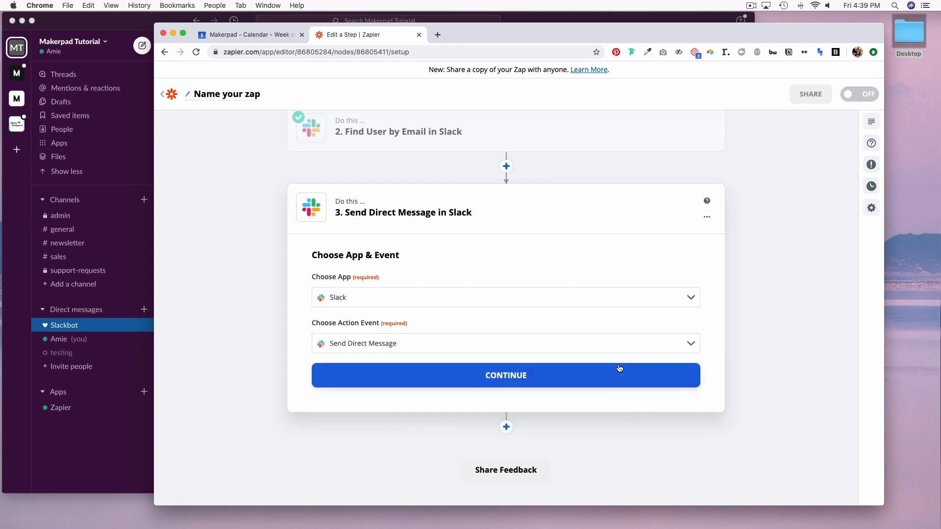
{"action": "left_click", "coordinate": [505, 375]}
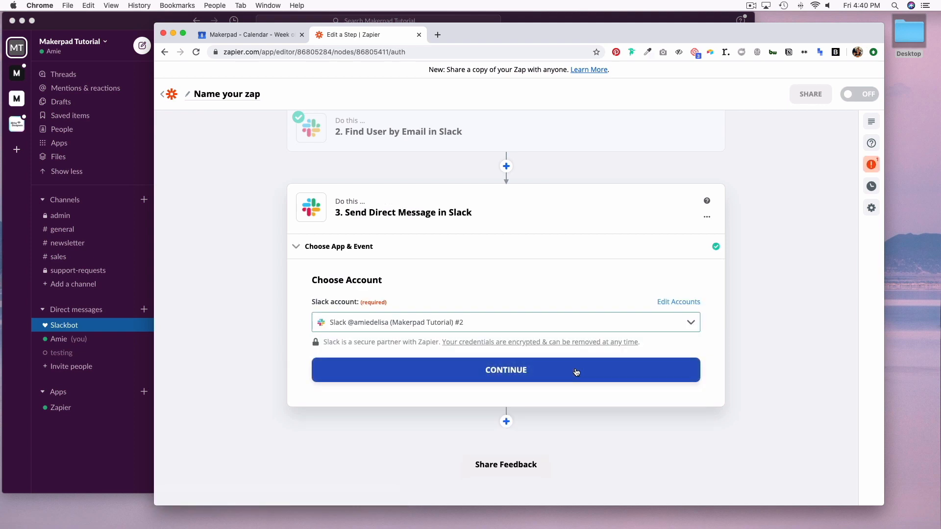
{"action": "left_click", "coordinate": [505, 370]}
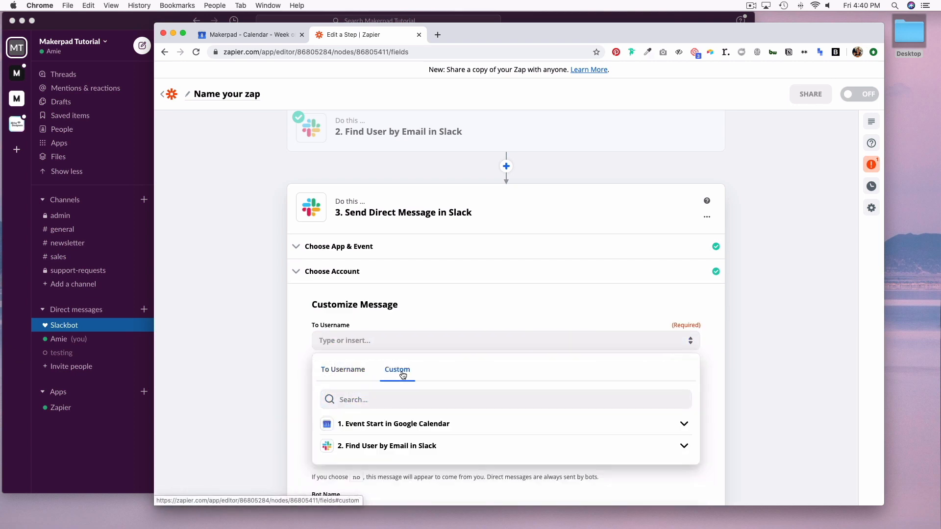
Send the DM to the found user's Name with 'Happy Birthday,' plus Profile First Name.
{"action": "left_click", "coordinate": [683, 445]}
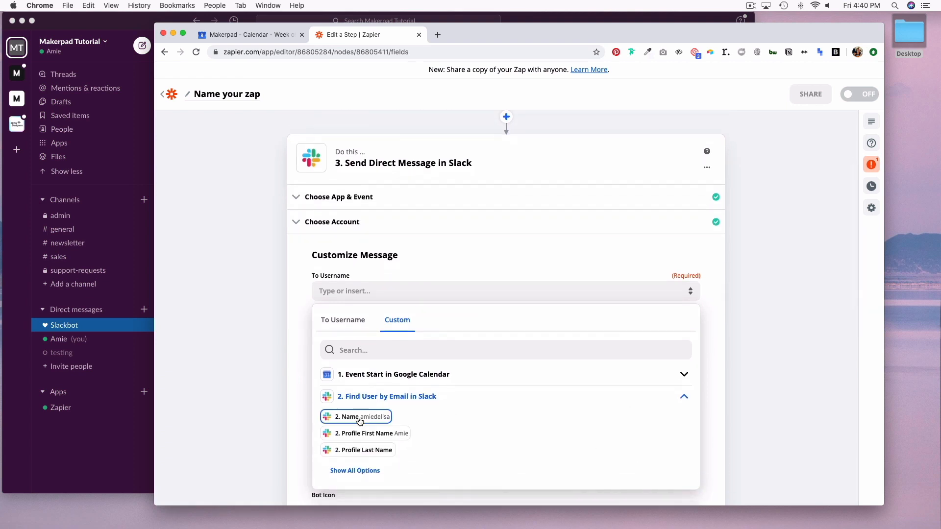
{"action": "left_click", "coordinate": [356, 416]}
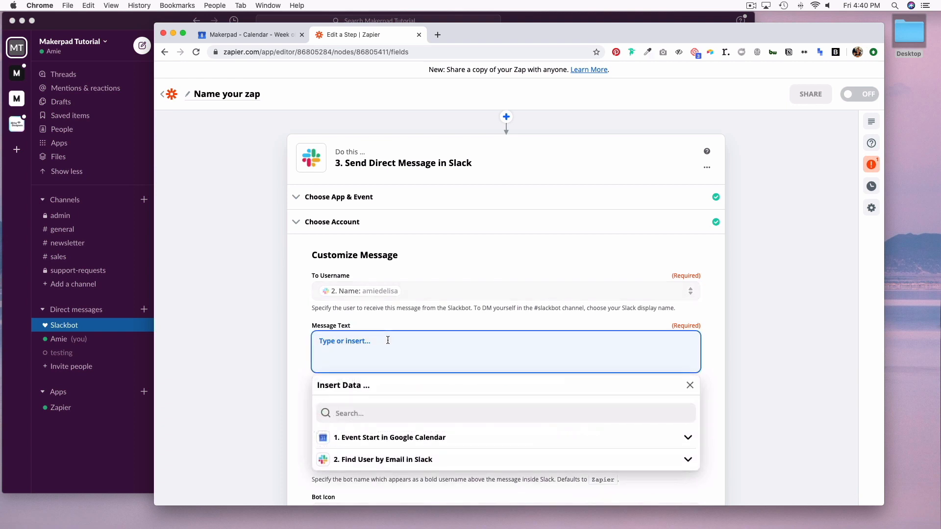
{"action": "type", "text": "Happy"}
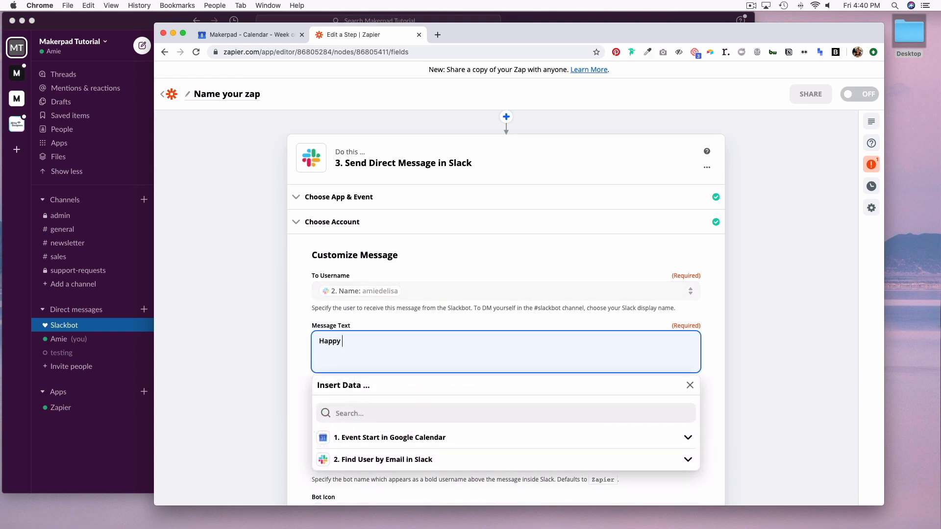
{"action": "type", "text": "Birthday,"}
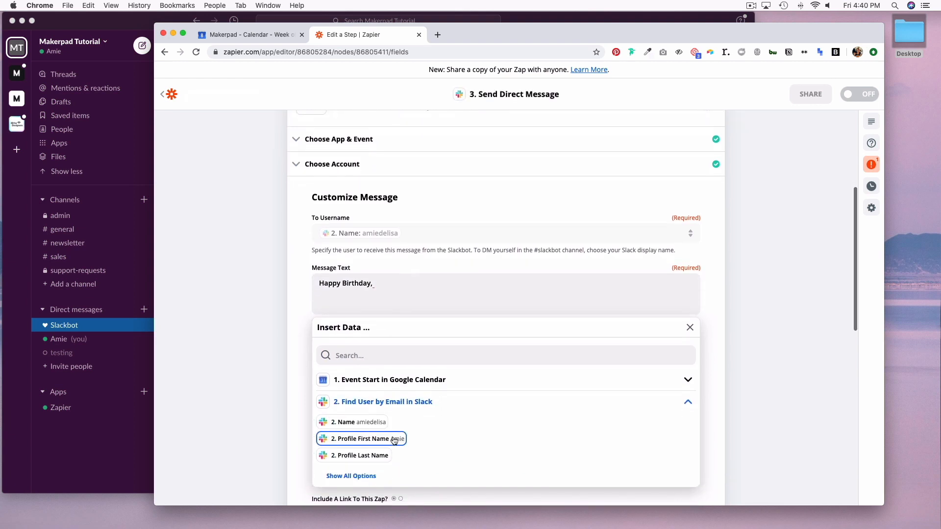
{"action": "left_click", "coordinate": [361, 439]}
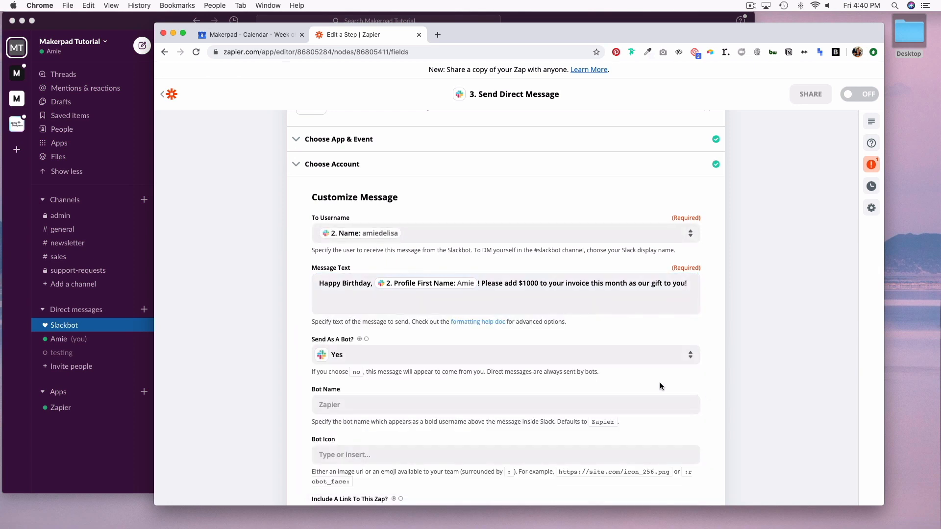
Name the bot 'Birthday Bot' with a :birthday: icon and no link to the Zap.
{"action": "scroll", "scroll_direction": "down", "scroll_amount": 3}
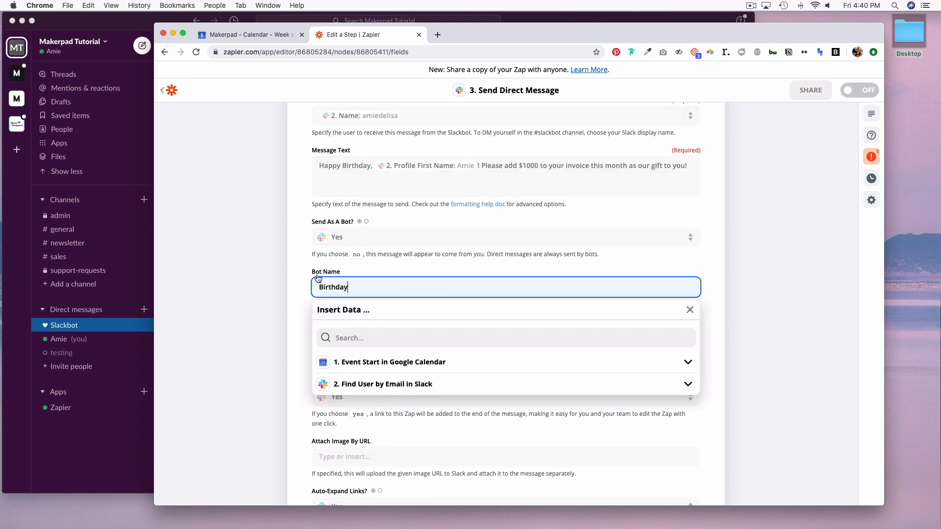
{"action": "type", "text": "Bot"}
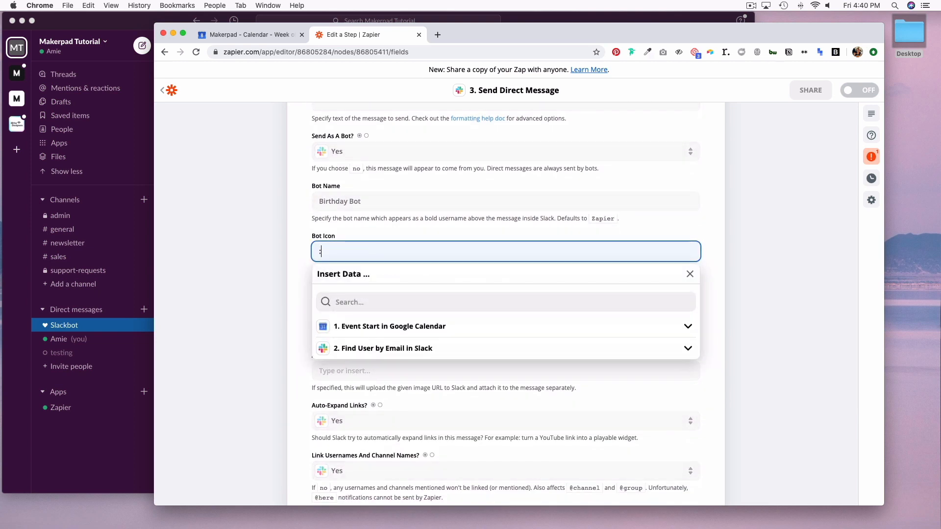
{"action": "type", "text": "birthday:"}
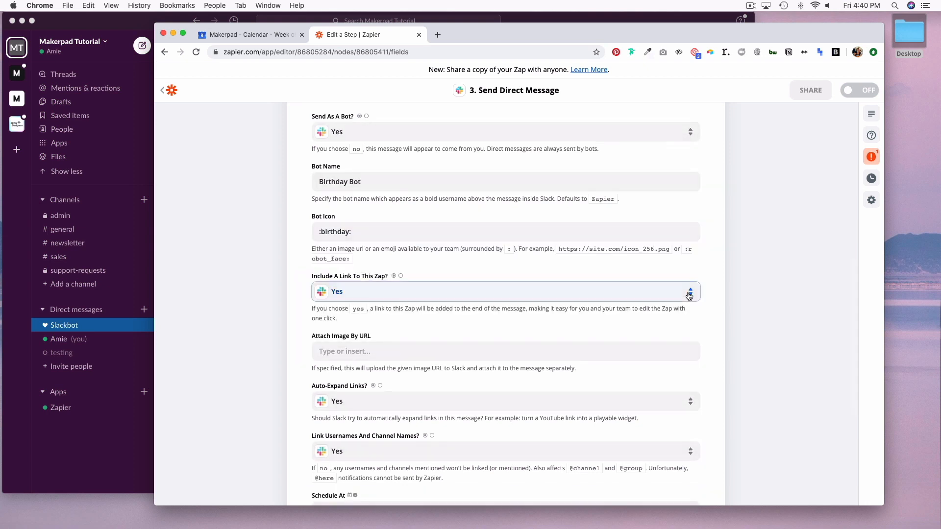
{"action": "left_click", "coordinate": [689, 291]}
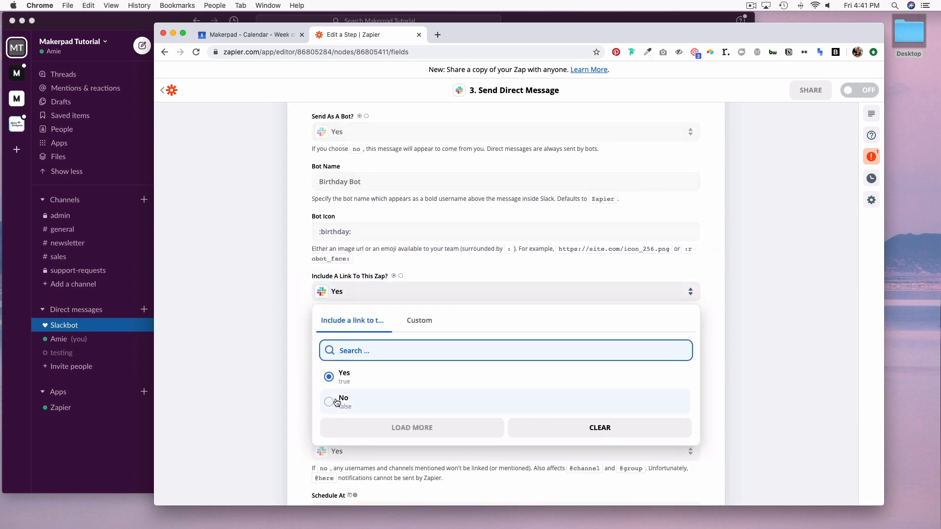
{"action": "left_click", "coordinate": [343, 401]}
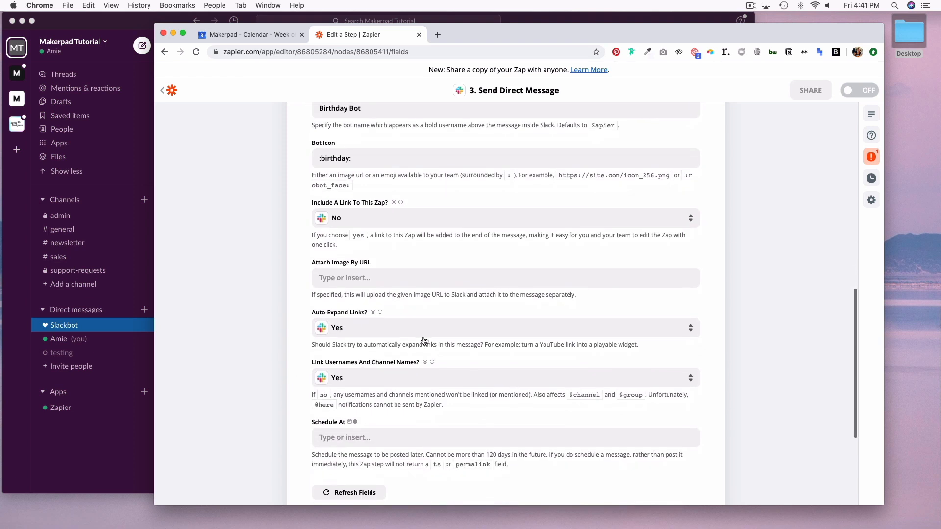
{"action": "scroll", "scroll_direction": "down", "scroll_amount": 3}
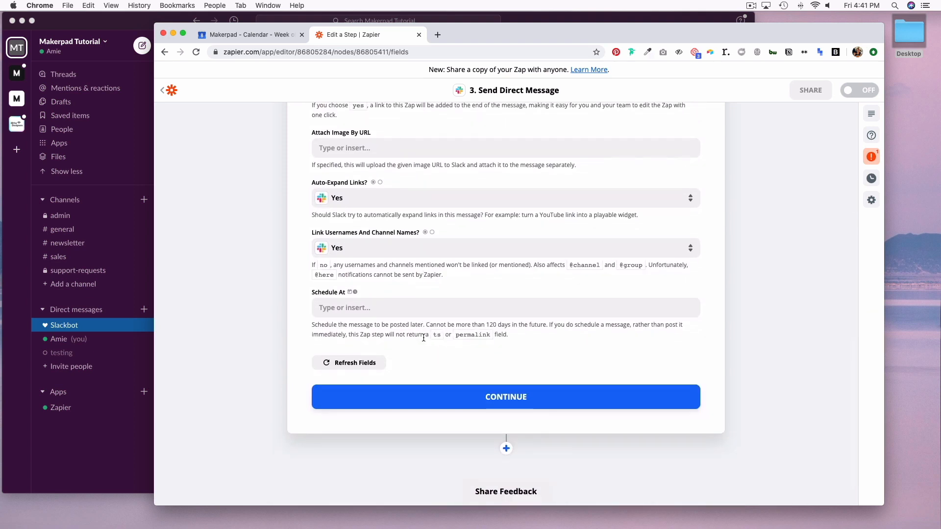
Test the Send Direct Message step, delivering the birthday greeting to Slack.
{"action": "left_click", "coordinate": [505, 397]}
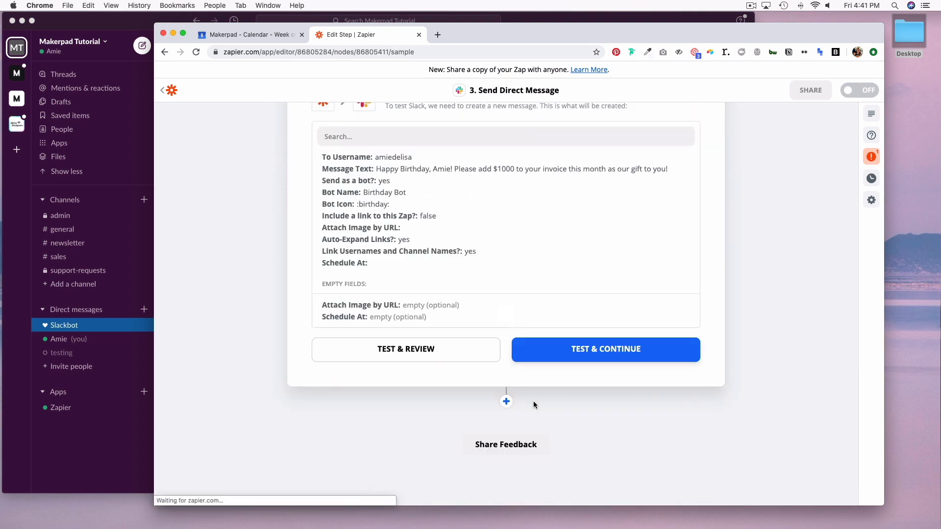
{"action": "left_click", "coordinate": [605, 349]}
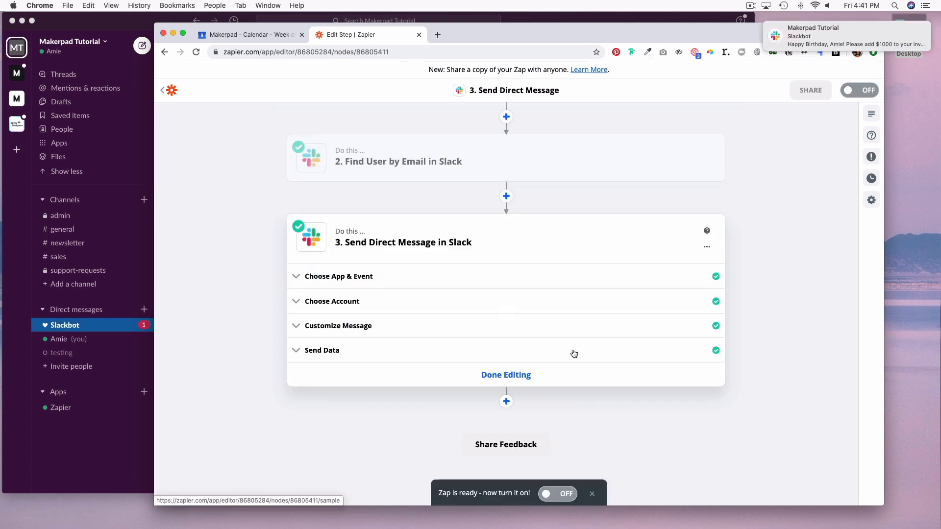
{"action": "mouse_move", "coordinate": [101, 329]}
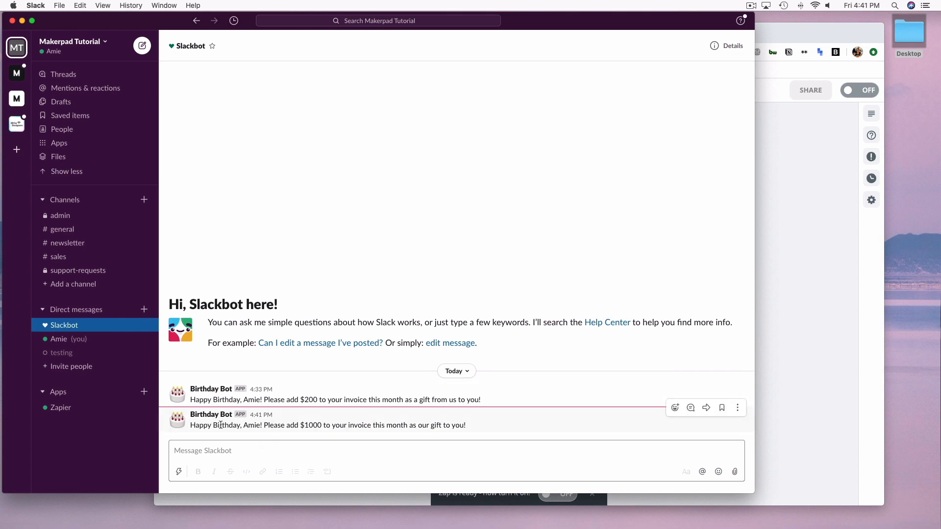
{"action": "mouse_move", "coordinate": [813, 385]}
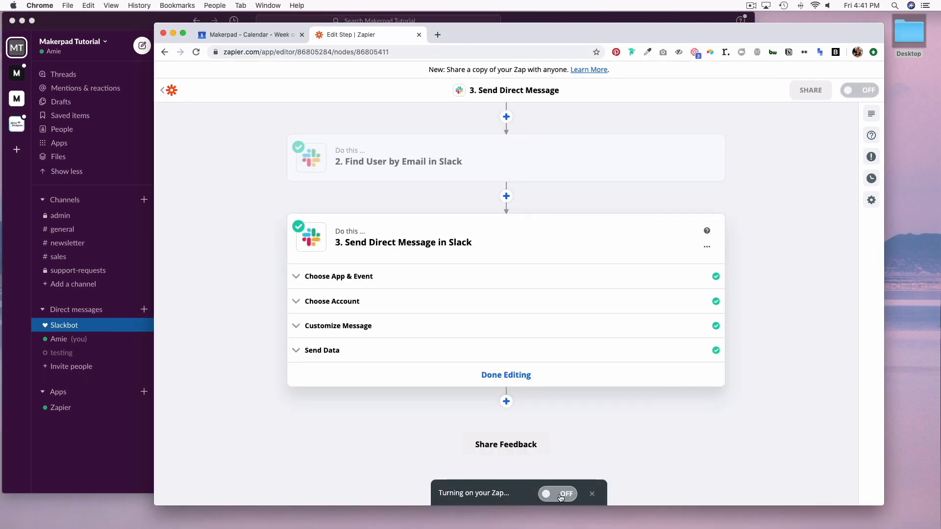
Review Friday's birthday events in Google Calendar, then return to the Zapier editor.
{"action": "left_click", "coordinate": [250, 34]}
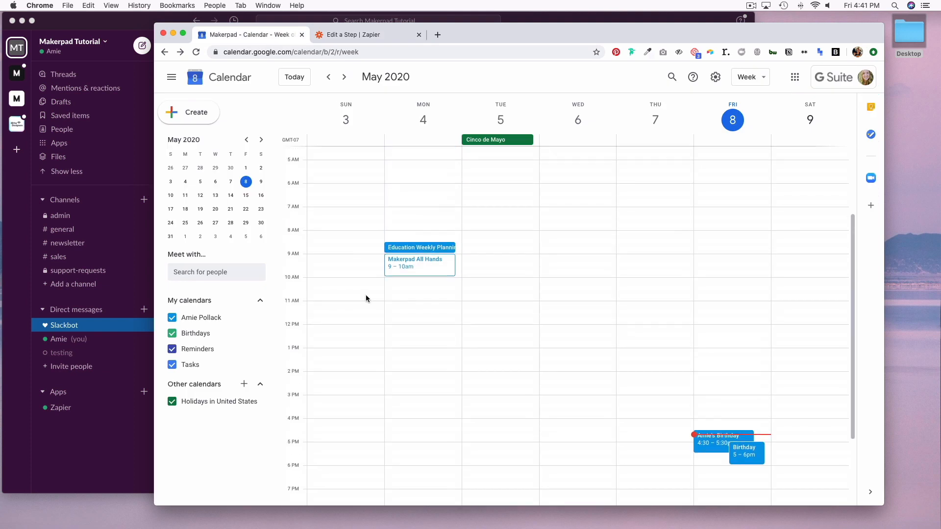
{"action": "scroll", "scroll_direction": "up", "scroll_amount": 3}
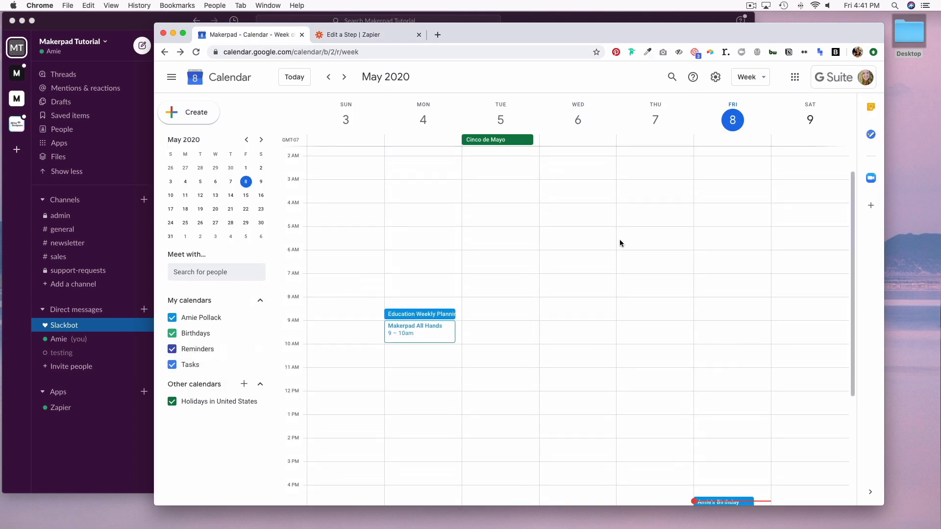
{"action": "scroll", "scroll_direction": "down", "scroll_amount": 3}
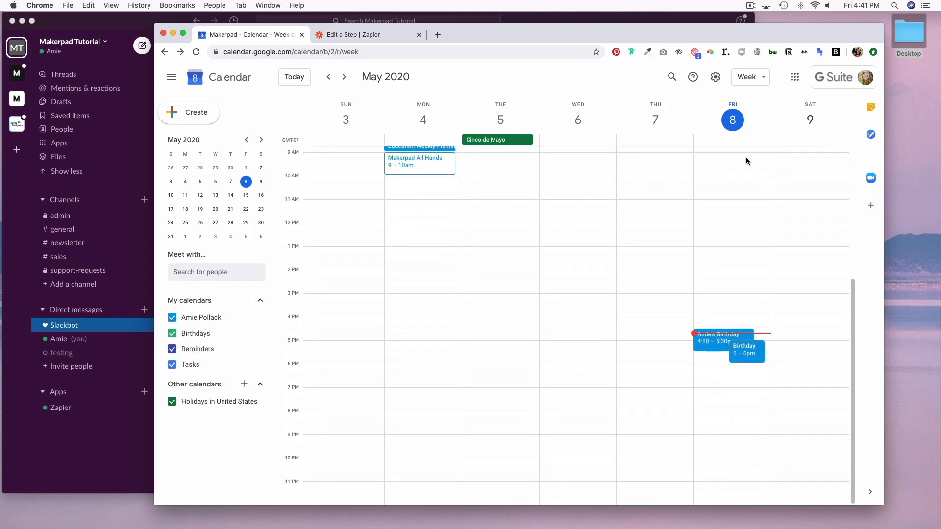
{"action": "mouse_move", "coordinate": [528, 235]}
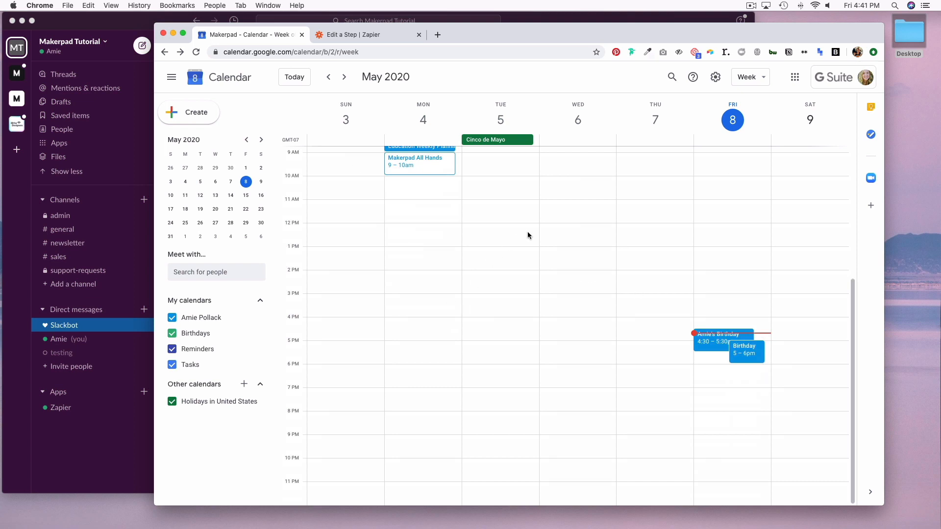
{"action": "mouse_move", "coordinate": [625, 193]}
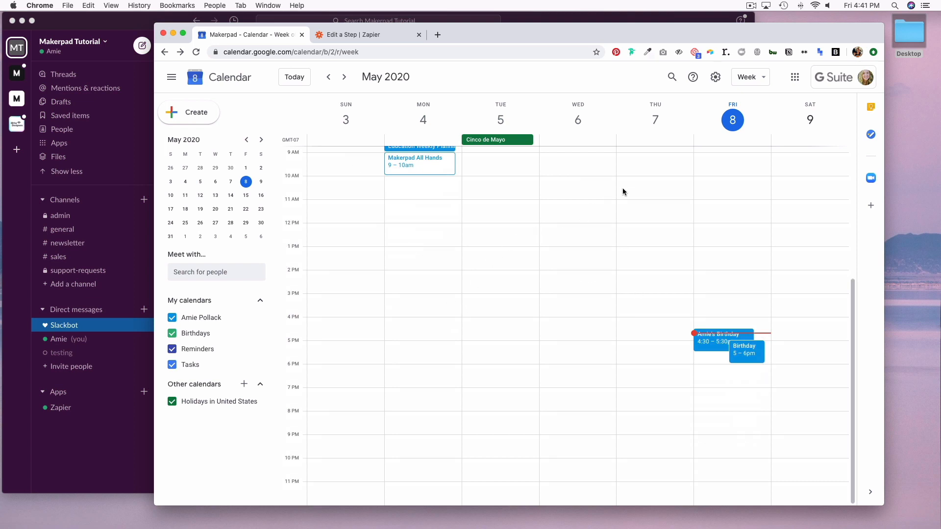
{"action": "mouse_move", "coordinate": [659, 149]}
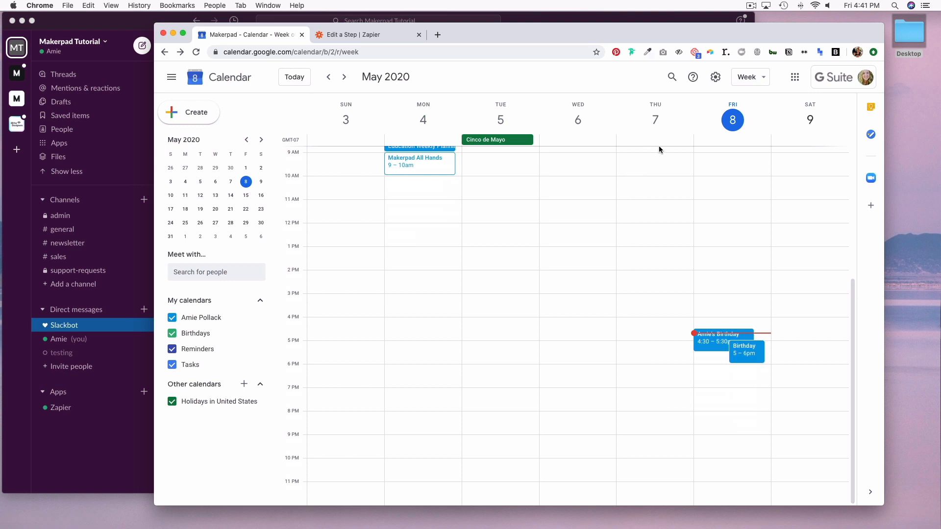
{"action": "mouse_move", "coordinate": [634, 179]}
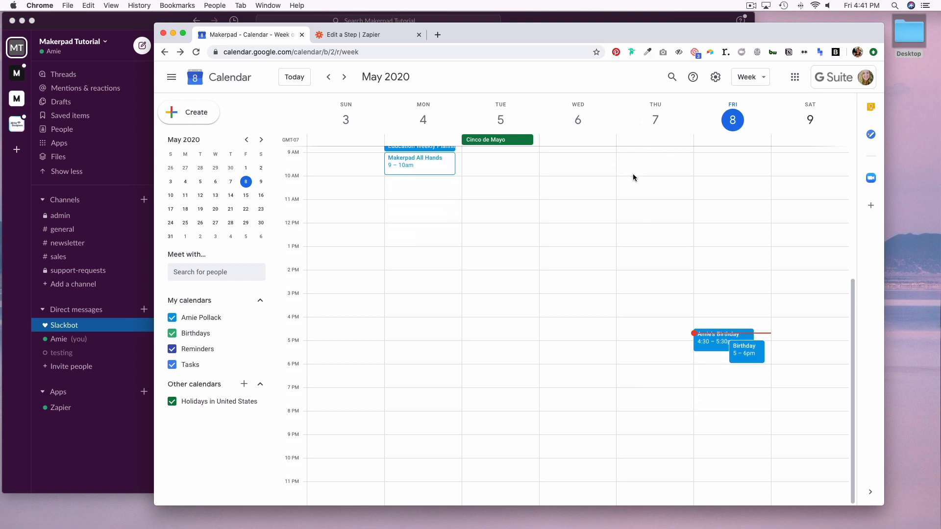
{"action": "mouse_move", "coordinate": [368, 29]}
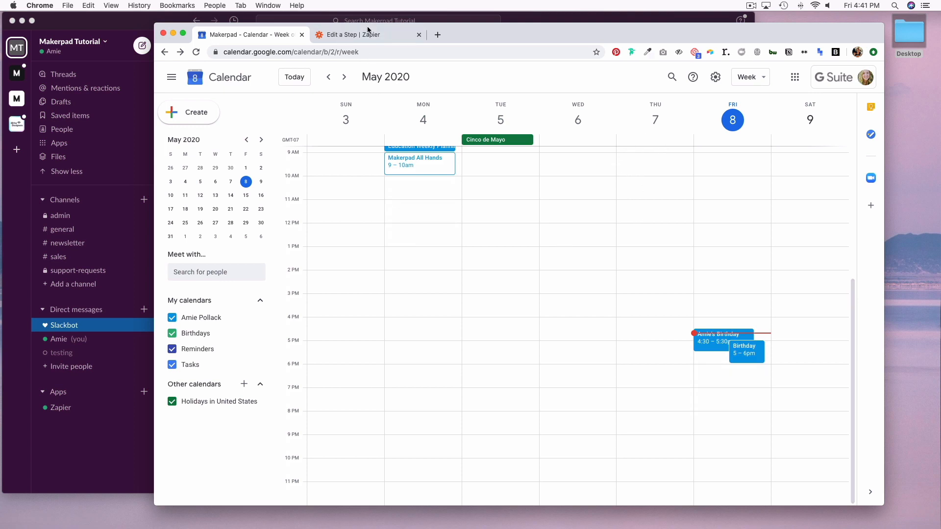
{"action": "left_click", "coordinate": [366, 34]}
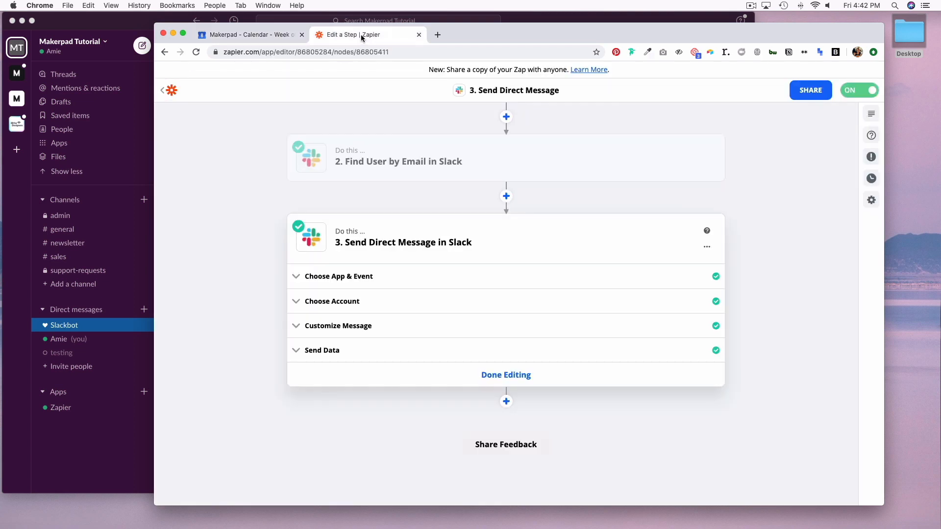